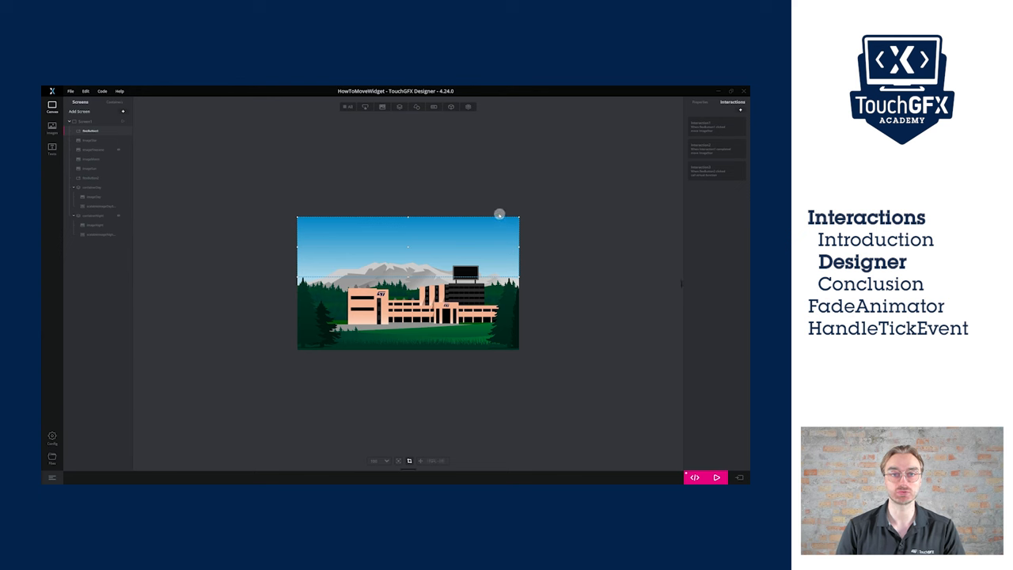
- Add Interaction4 on flexButton1: trigger 'Button is clicked', action 'Fade widget' on the pinecone image with an easing curve
left_click(89, 140)
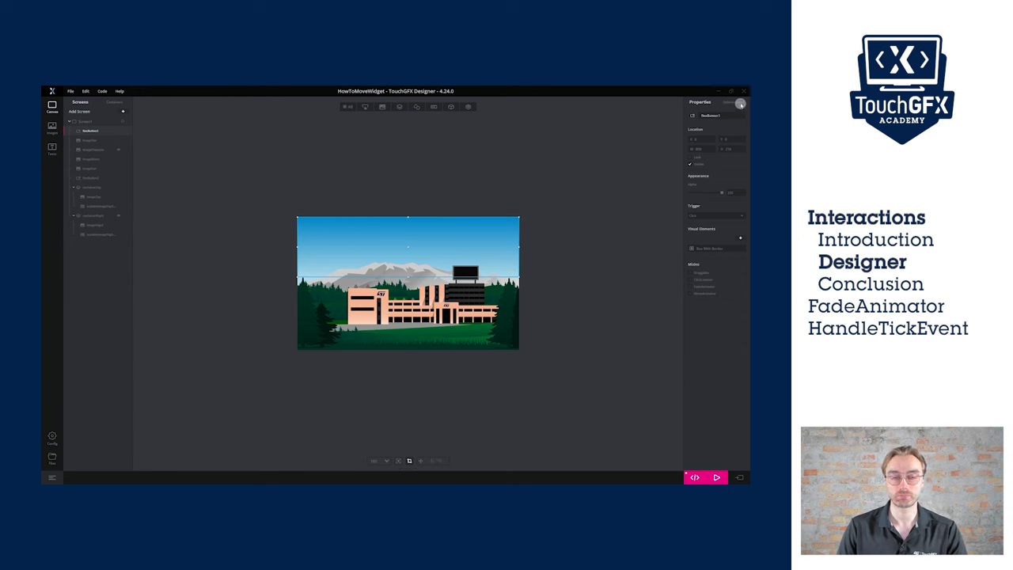
left_click(732, 102)
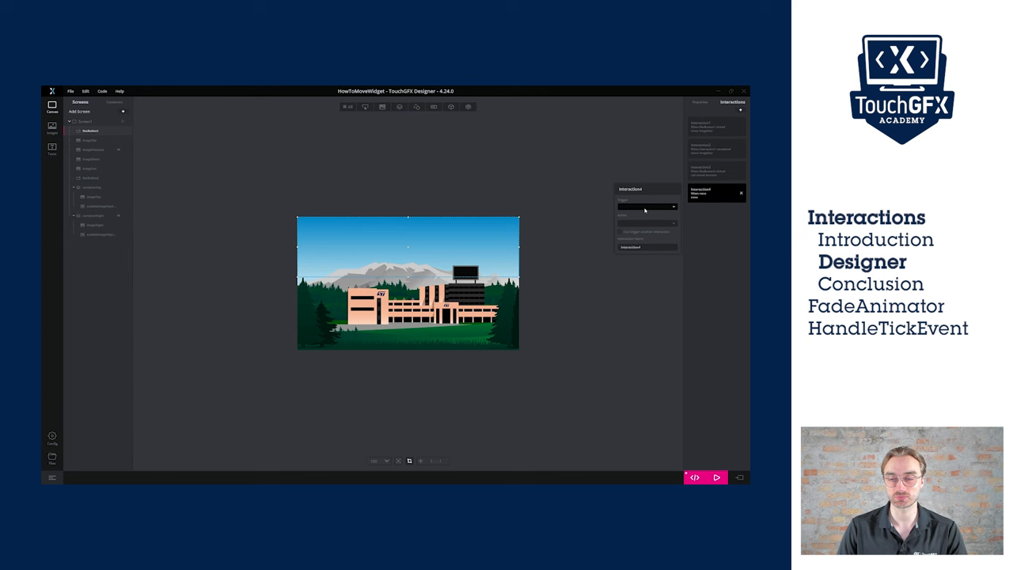
left_click(671, 206)
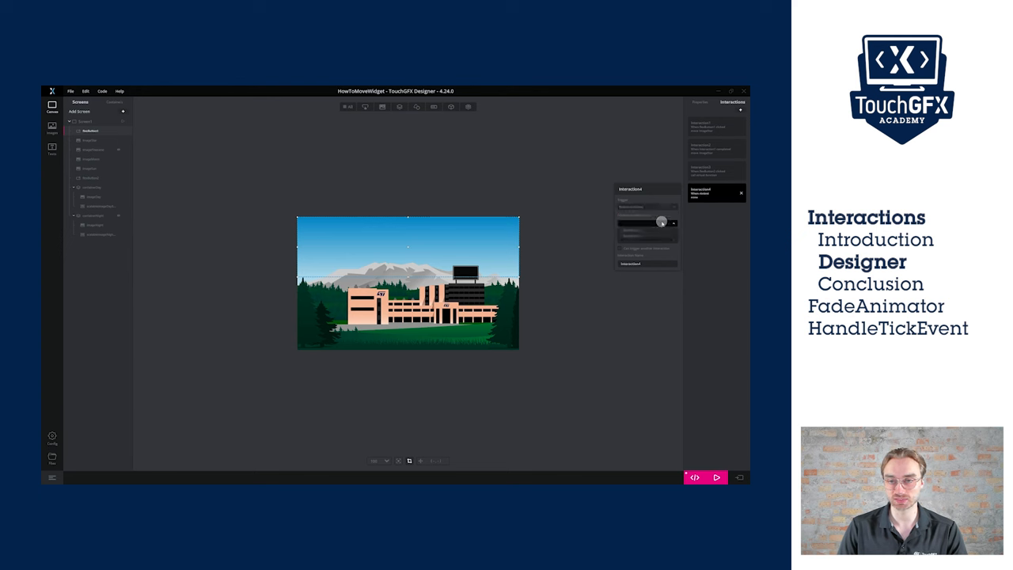
left_click(655, 239)
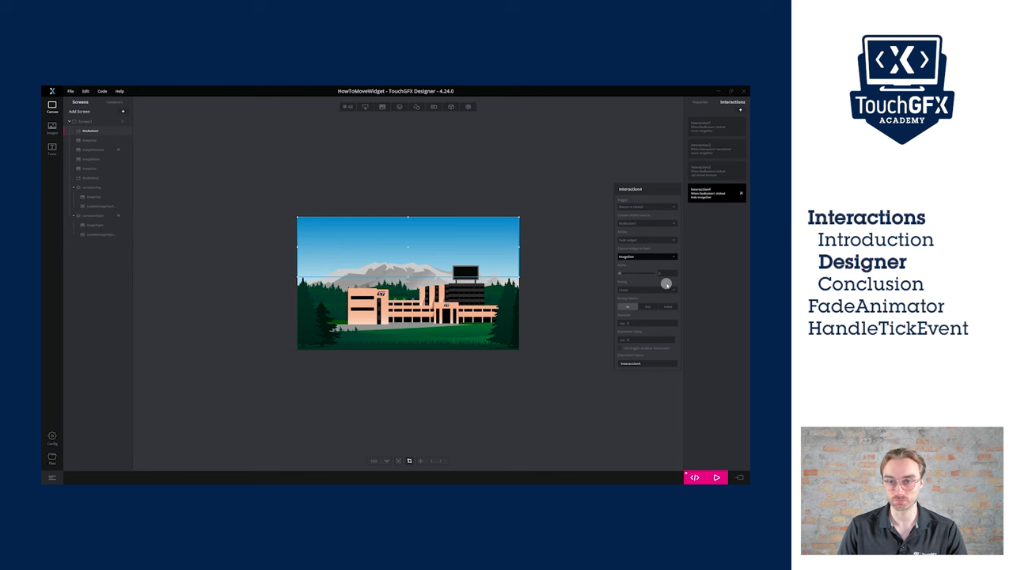
left_click(649, 289)
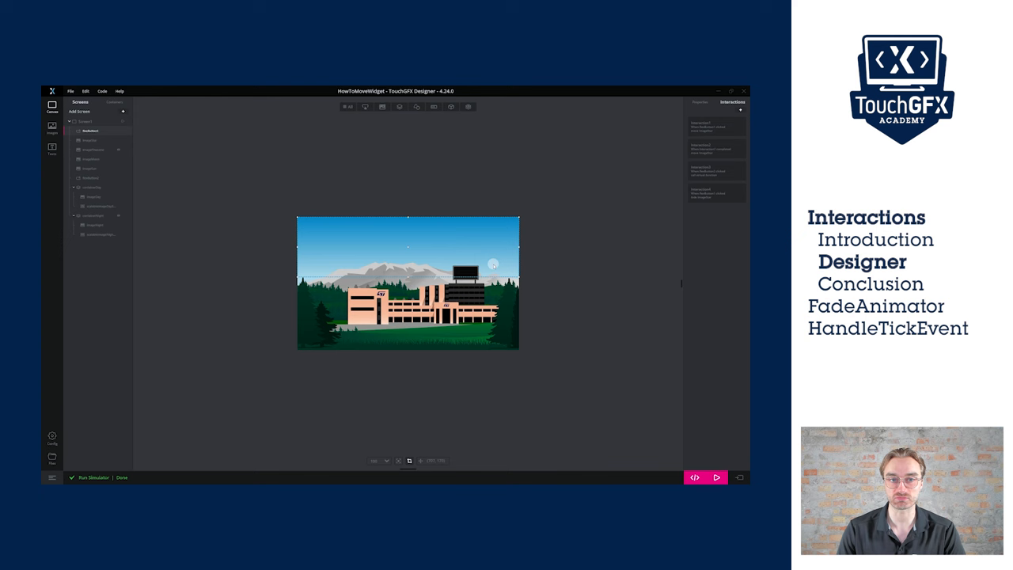
mouse_move(613, 223)
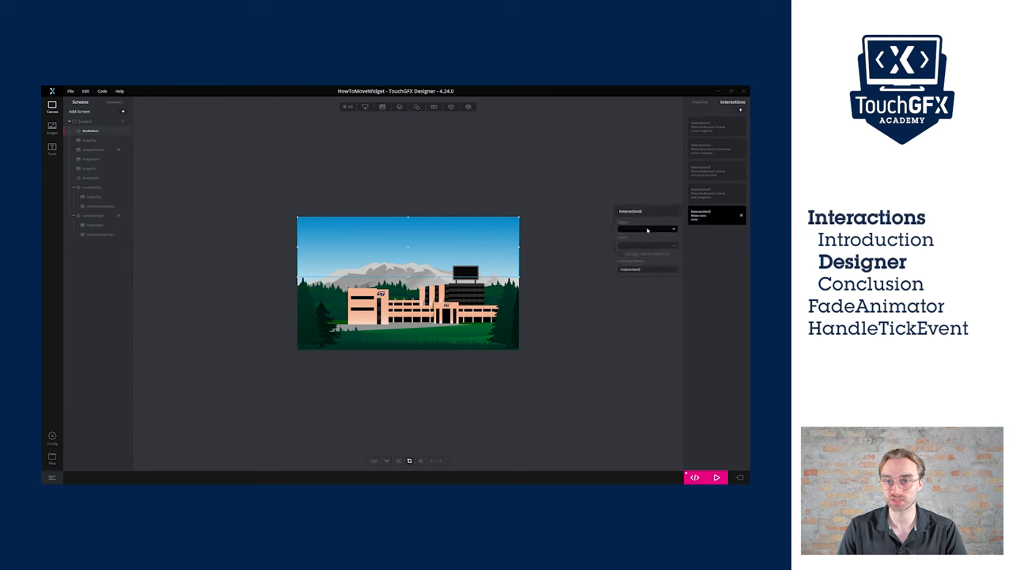
- Set Interaction5's trigger to 'Another interaction is done' on Interaction4 and choose its follow-up action
left_click(670, 229)
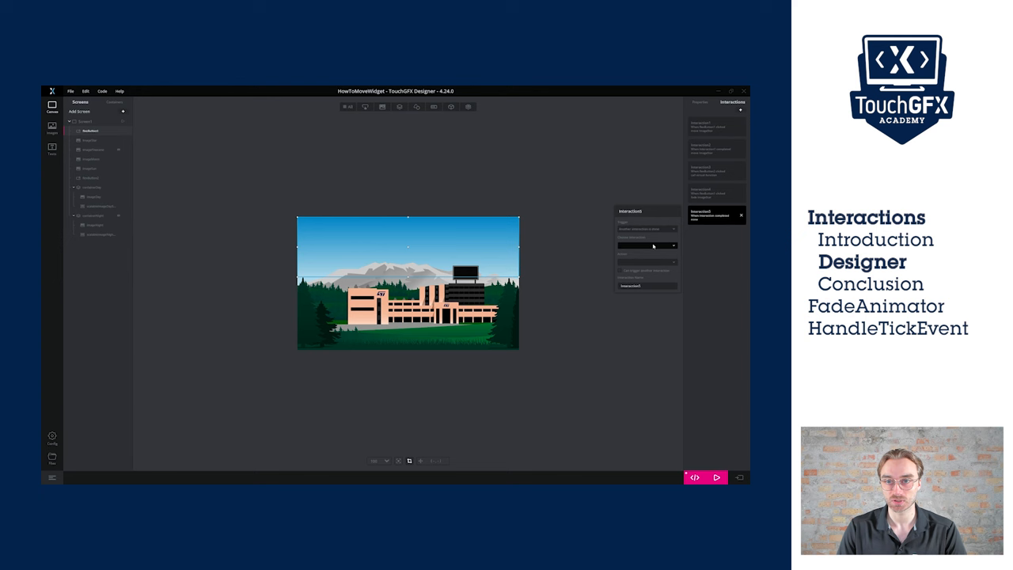
left_click(648, 245)
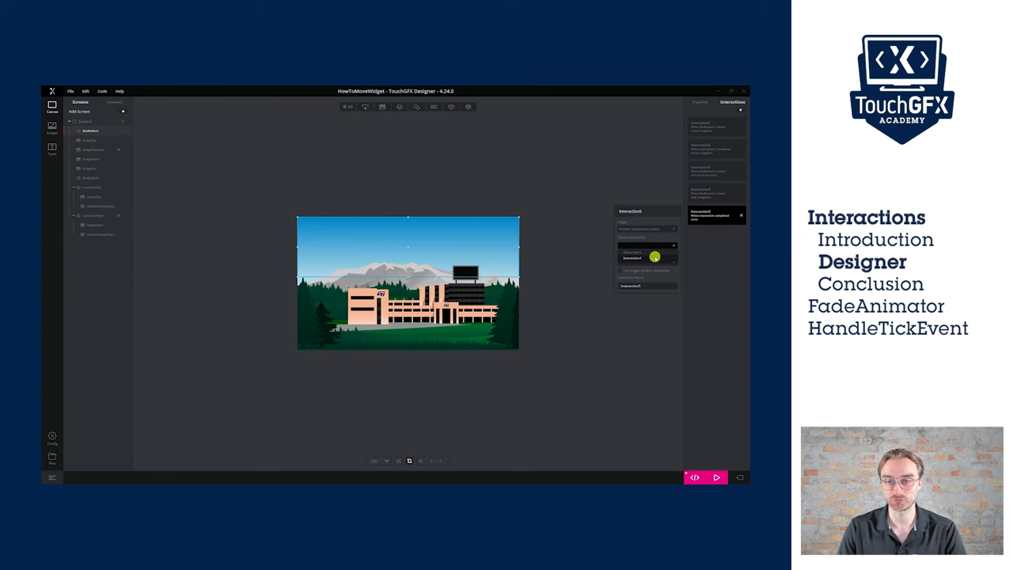
left_click(648, 257)
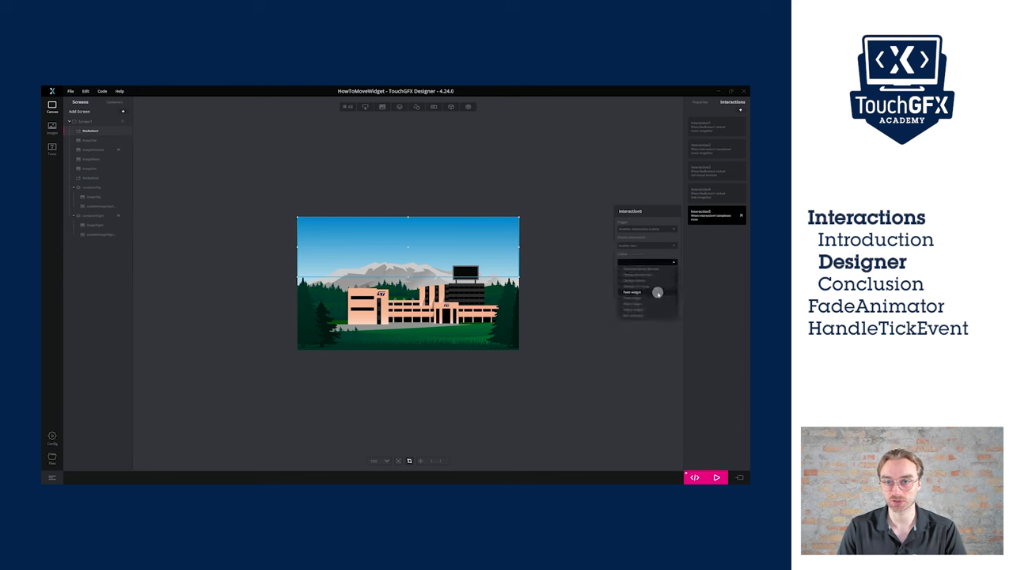
left_click(643, 291)
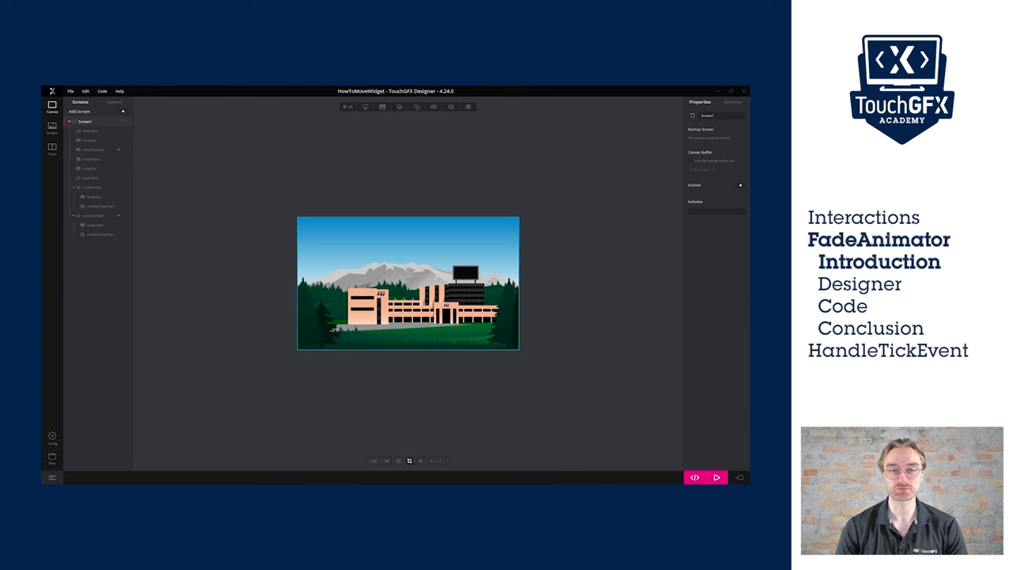
- Select ImagePinecone and open the generated project code in Visual Studio Code
left_click(93, 150)
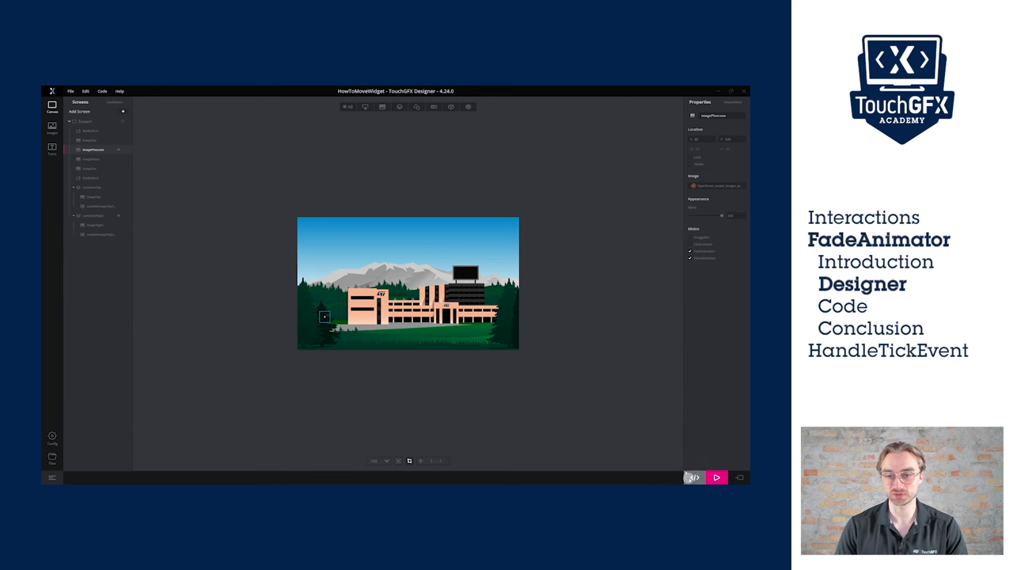
left_click(694, 476)
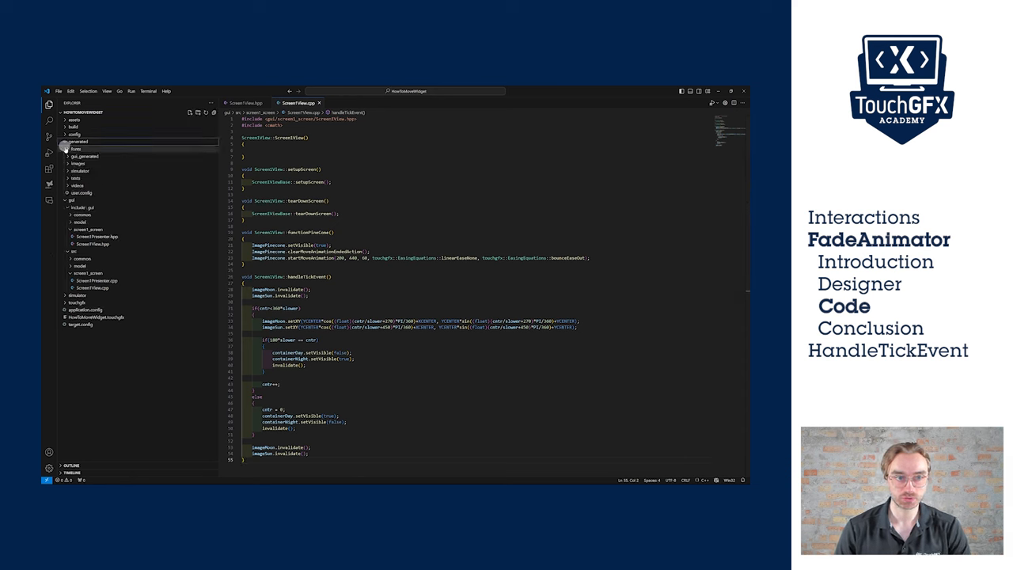
- Add clearFadeAnimationEndedAction, setFadeAnimationDelay(60) and startFadeAnimation(0, 30, quadEaseInOut) to functionPineCone
left_click(81, 156)
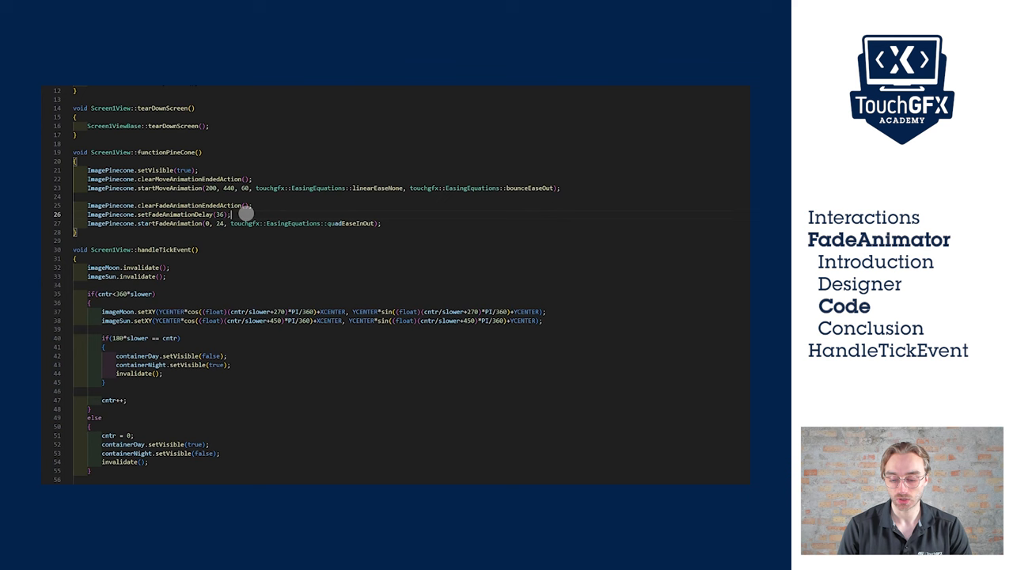
double_click(227, 214)
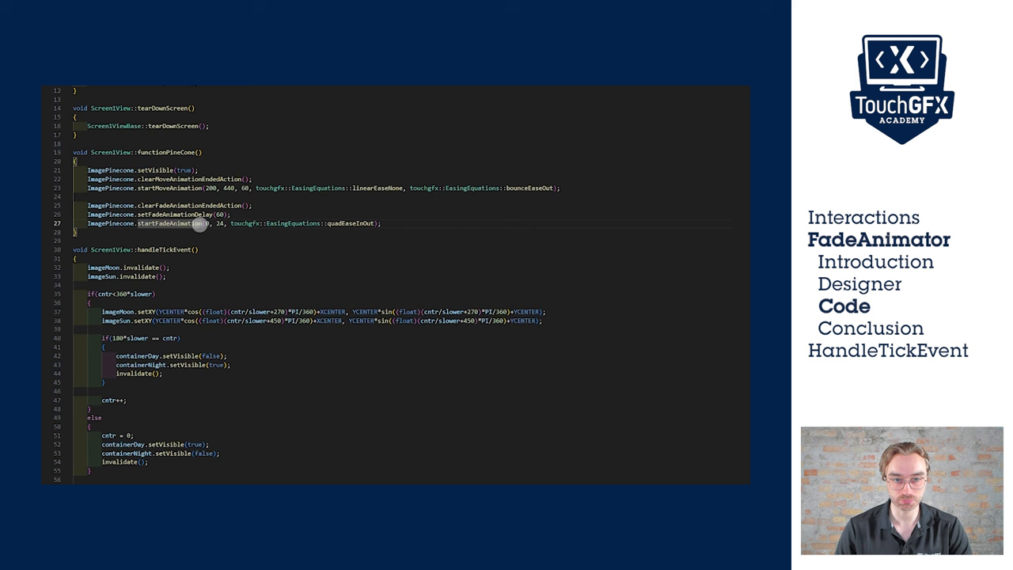
mouse_move(198, 222)
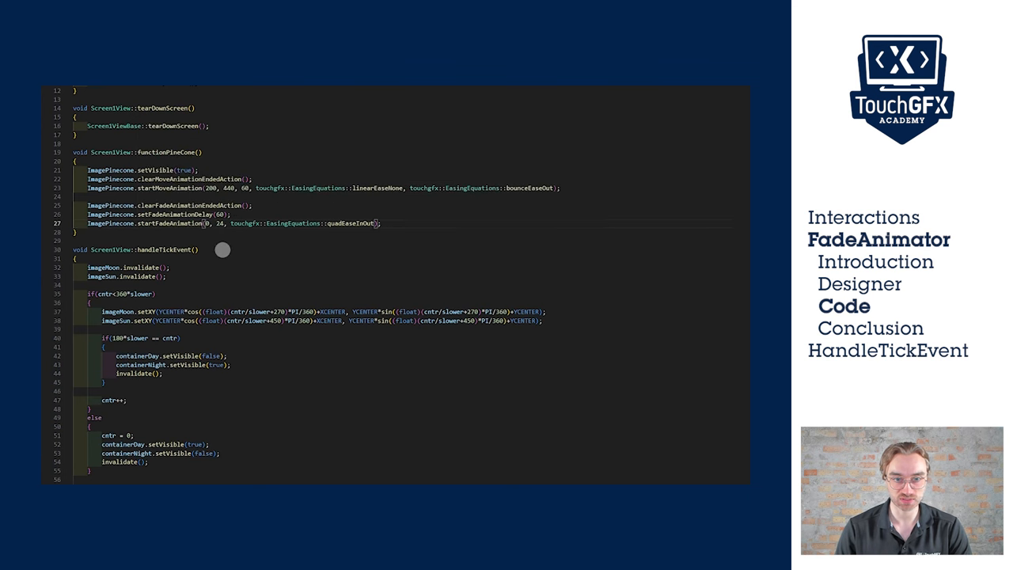
type("30")
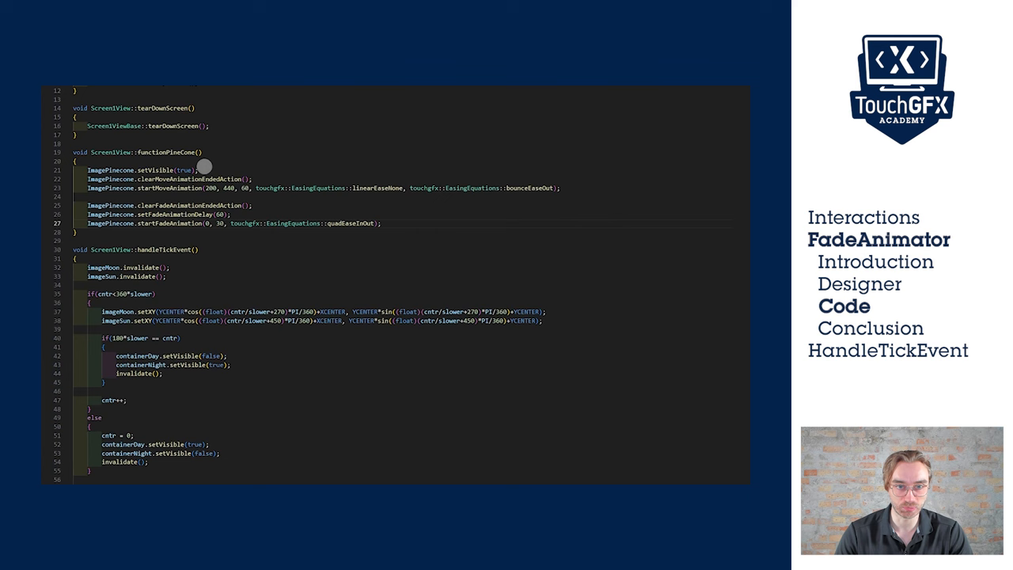
- Replace setVisible(true) with ImagePinecone.moveTo(80, 340) and add ImagePinecone.setAlpha(255)
double_click(158, 170)
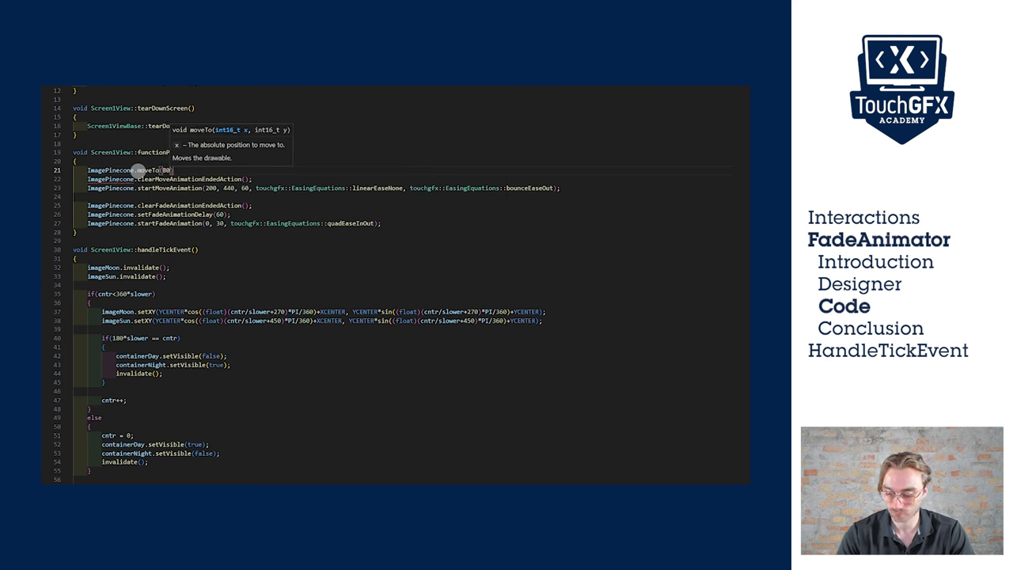
type(", 340);")
type("ImagePinecone.setAlpha")
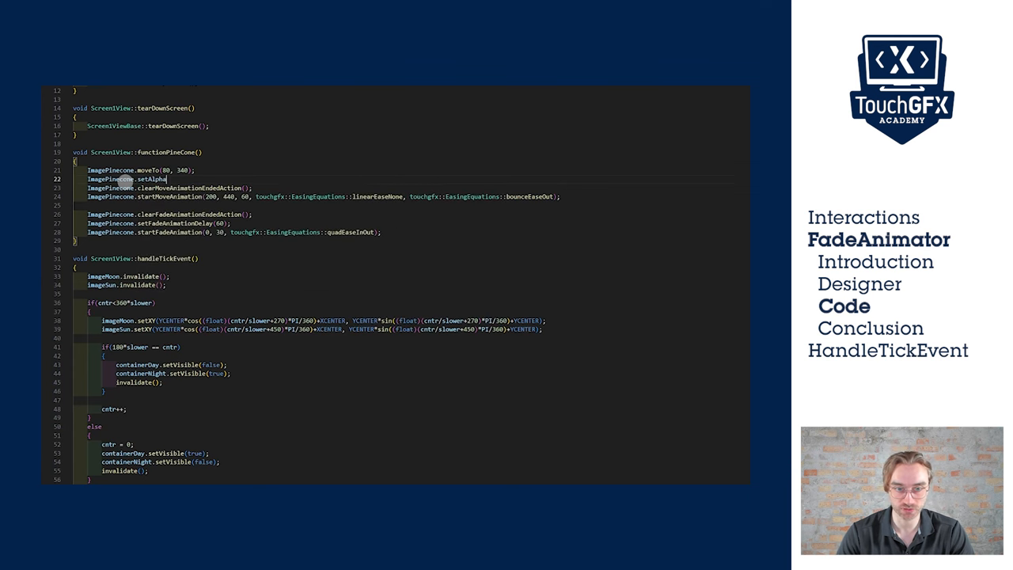
type("255")
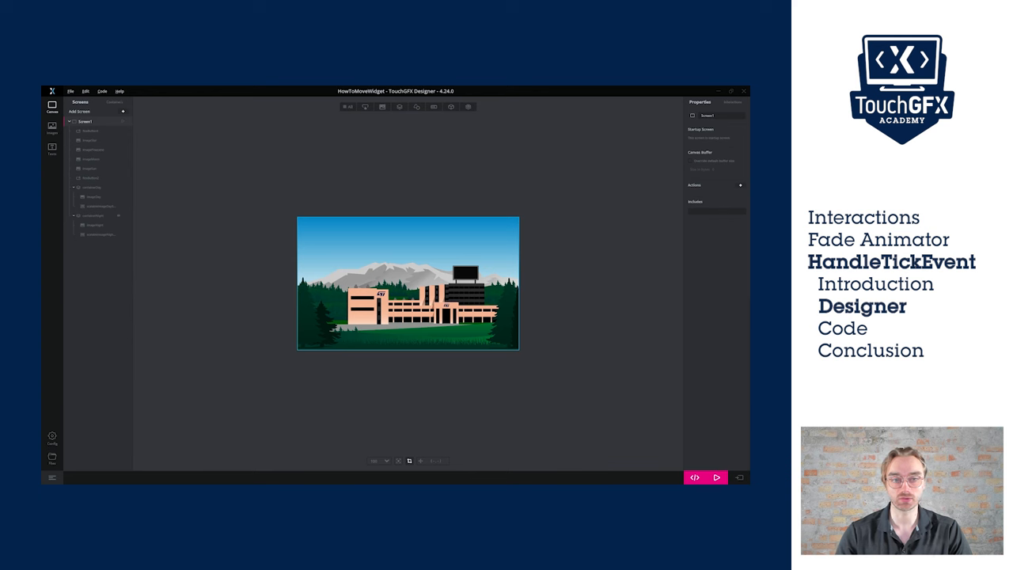
- Move scalableImageDaySky and scalableImageNightSky out of their containers and adjust the day sky's Alpha slider
left_click(97, 225)
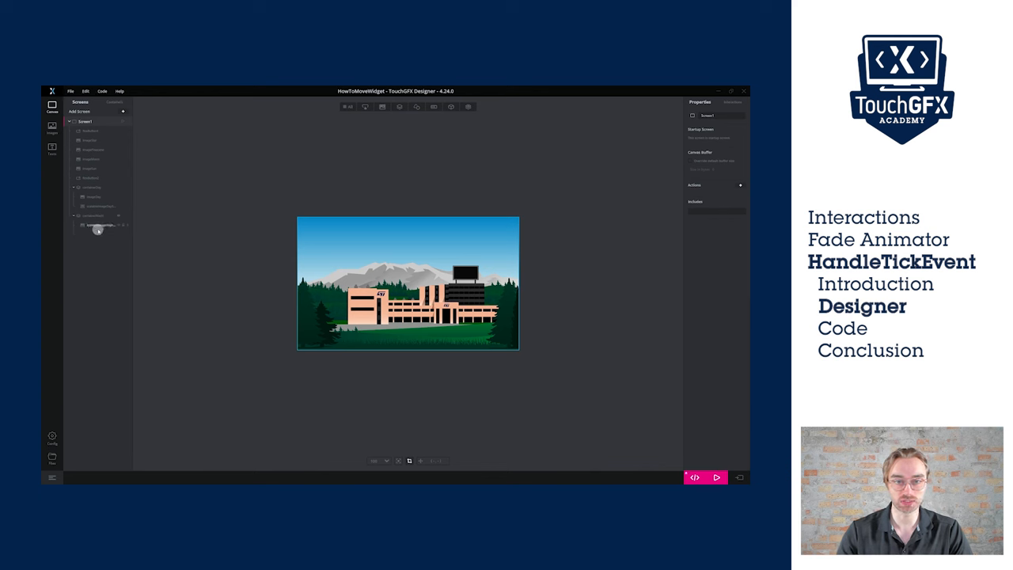
left_click(95, 187)
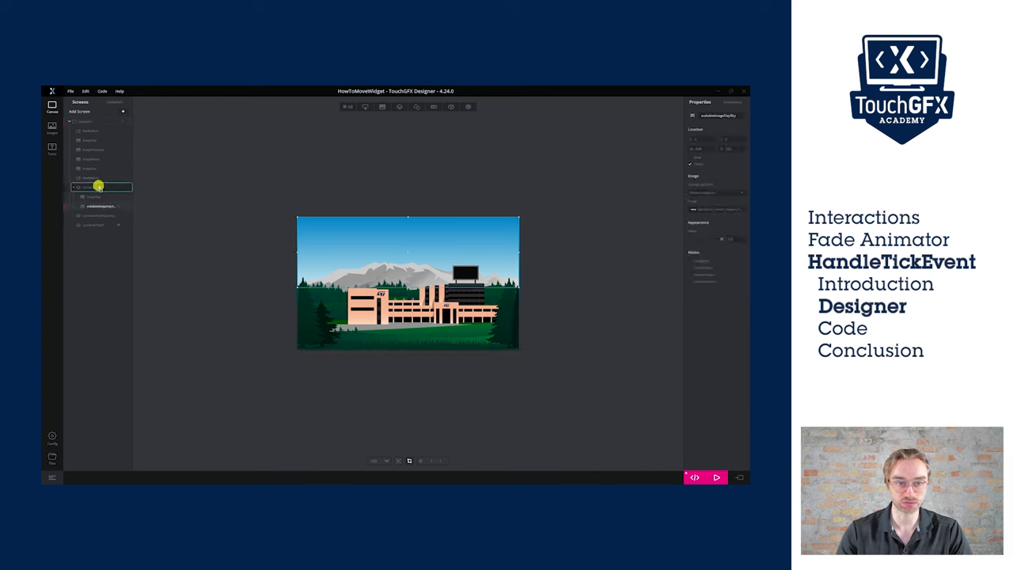
left_click(98, 182)
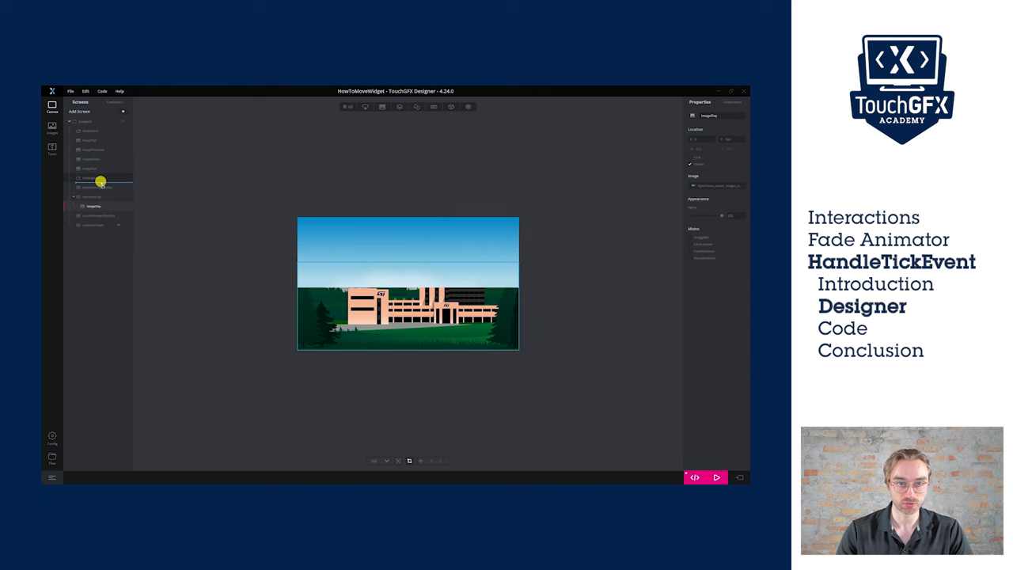
left_click(95, 205)
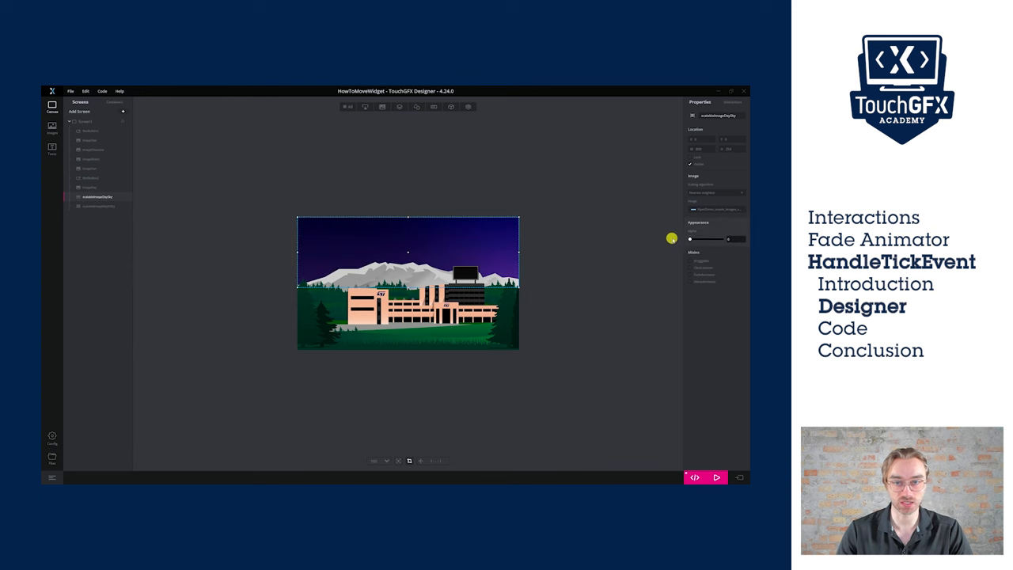
left_click_drag(671, 238, 732, 238)
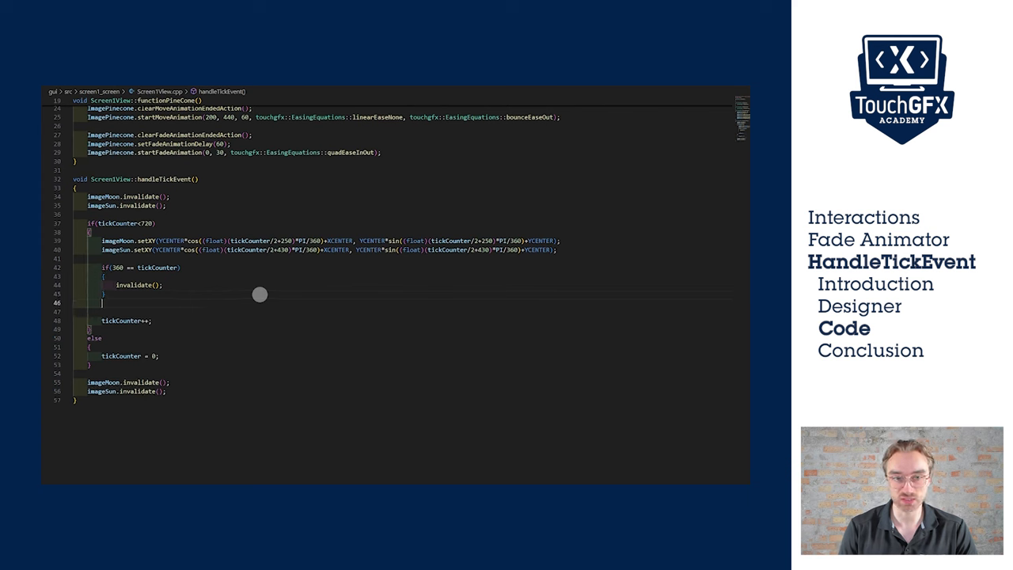
- Write if ((360 <= tickCounter) && (tickCounter <= 487)) plus an if (tickCounter < 127) block in handleTickEvent
type("if(tickCounter < 127")
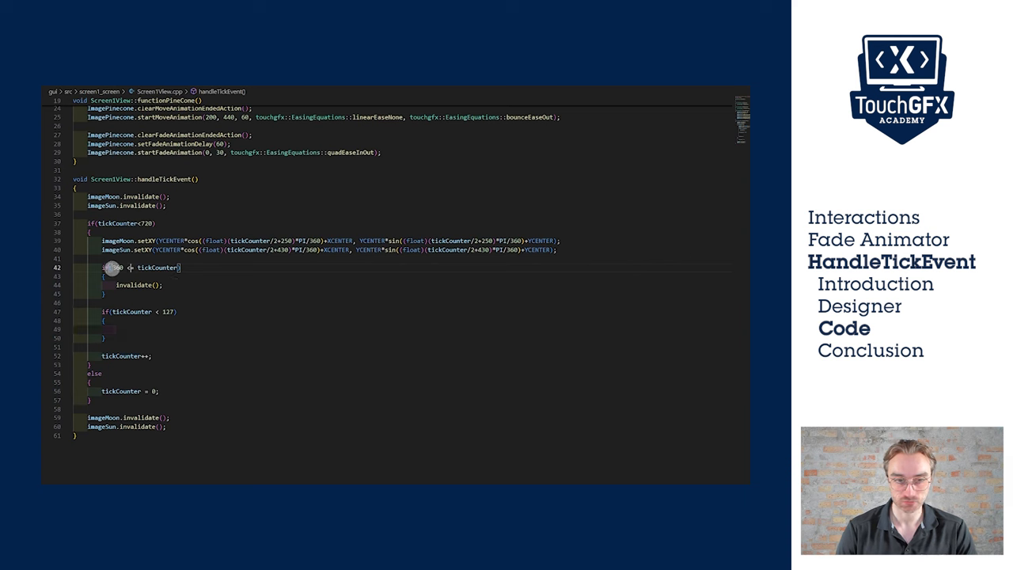
type("if (360 <= tickCounter)")
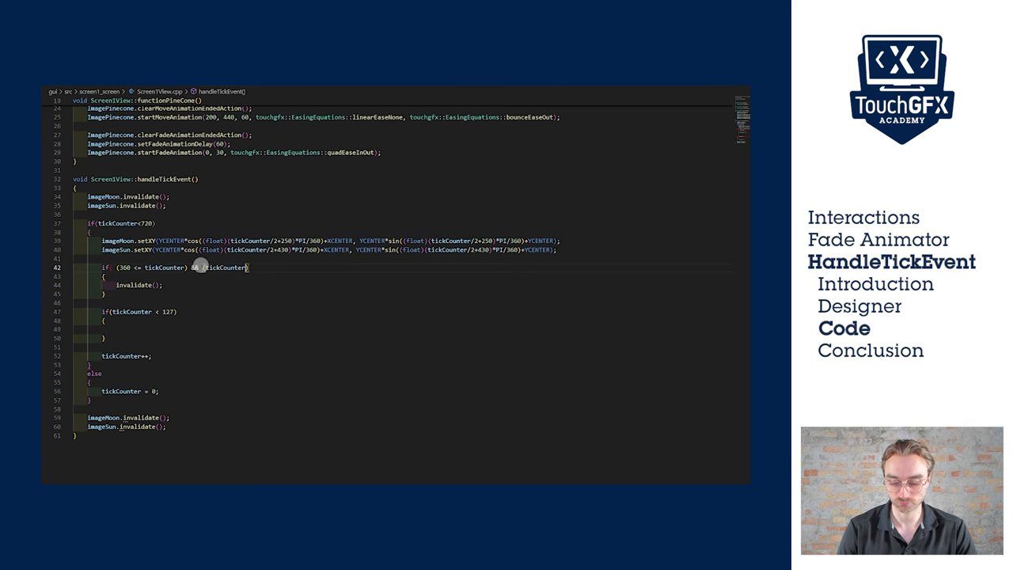
type("<= 487")
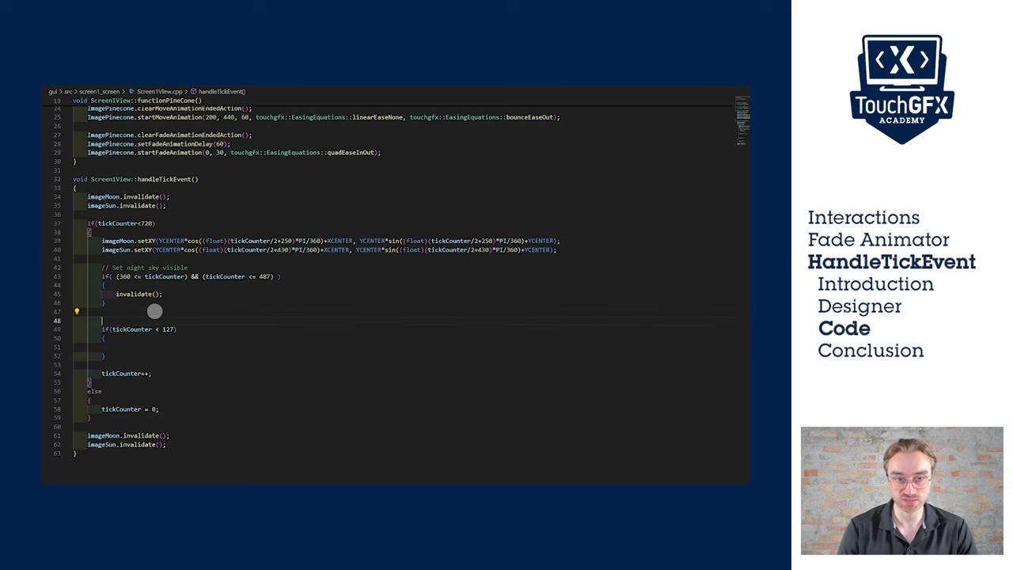
- Add '// Set day sky visible', scalableImageDaySky.setAlpha(tickCounter*2); and scalableImageDaySky.invalidate(); inside the tickCounter < 127 block
type("// Set")
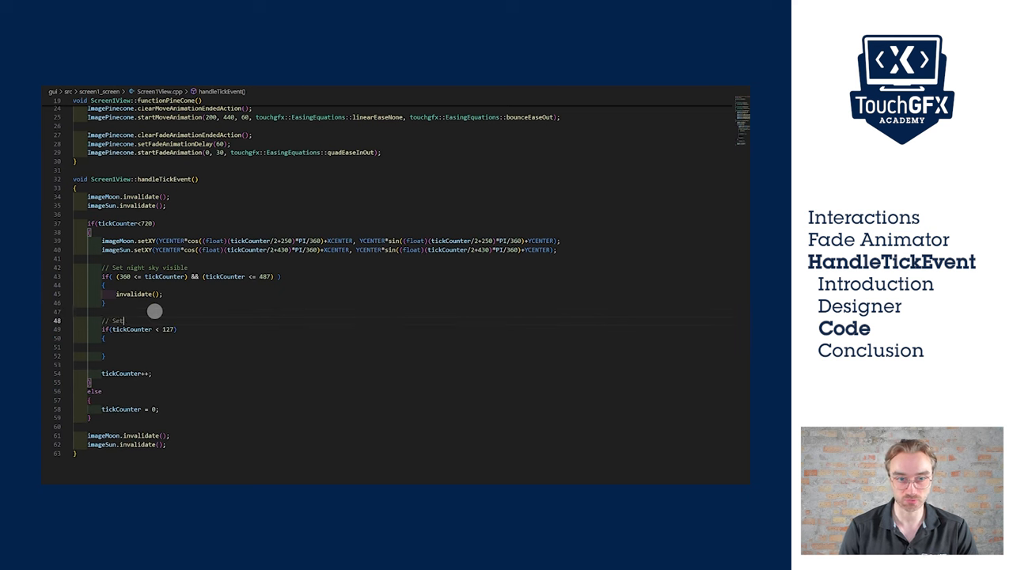
type("day sky visible")
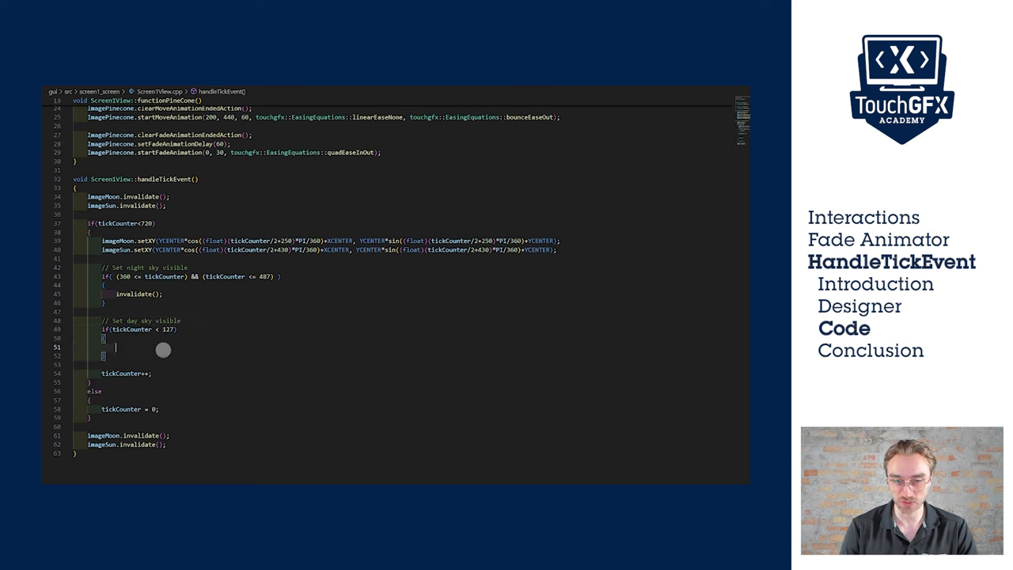
type("scalableImageDaySky")
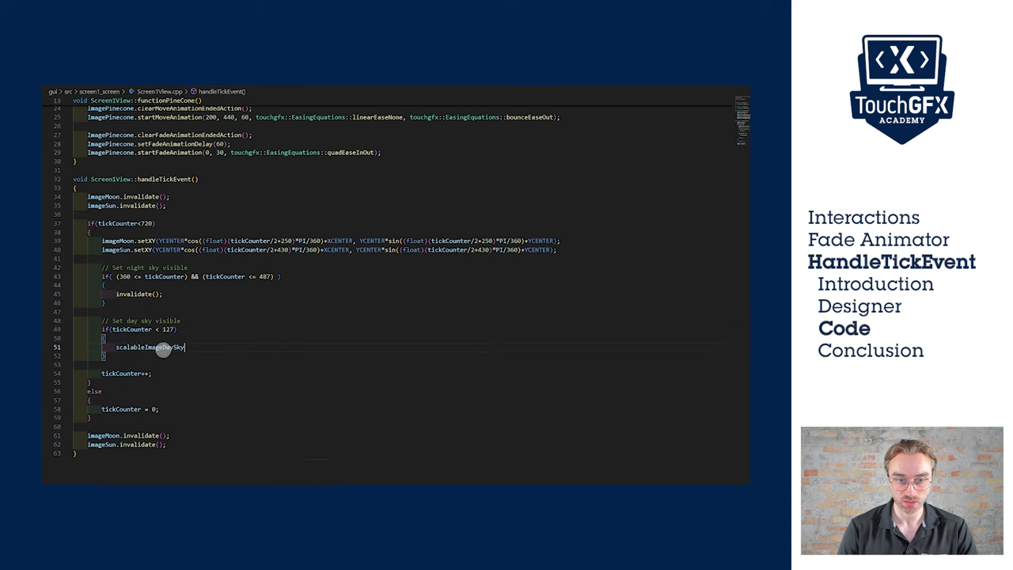
type(".setAlpha")
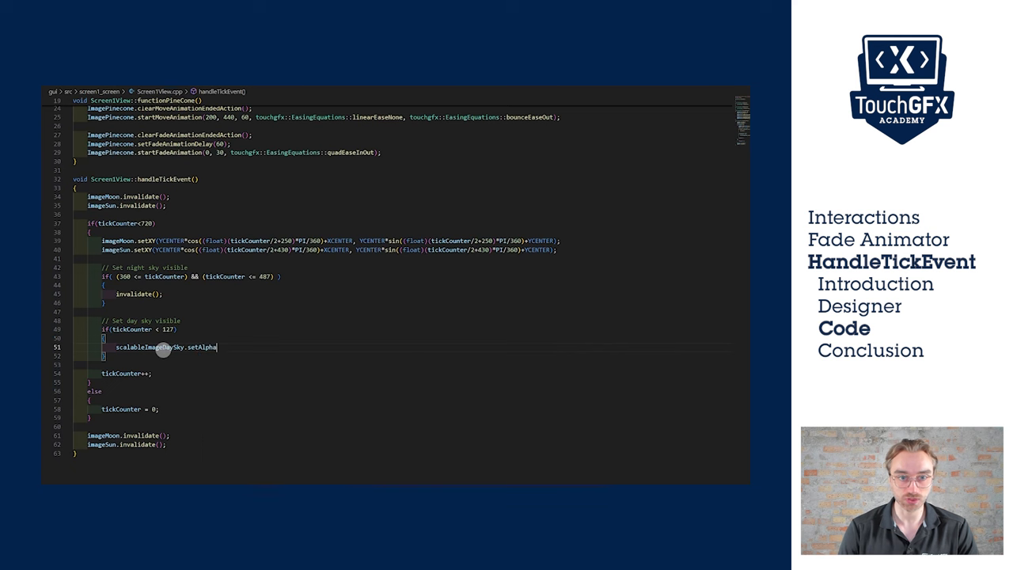
type("()")
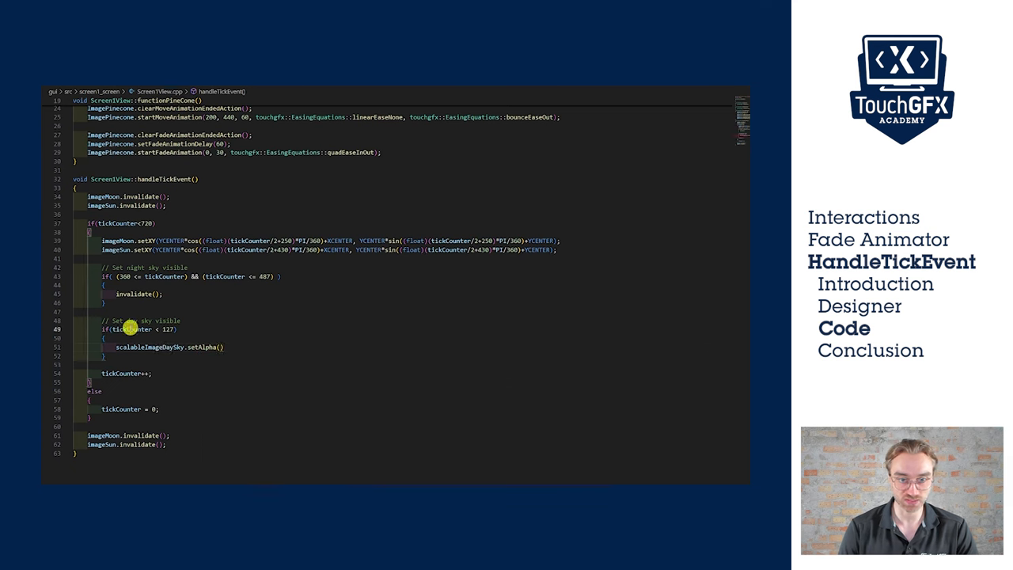
type("ti")
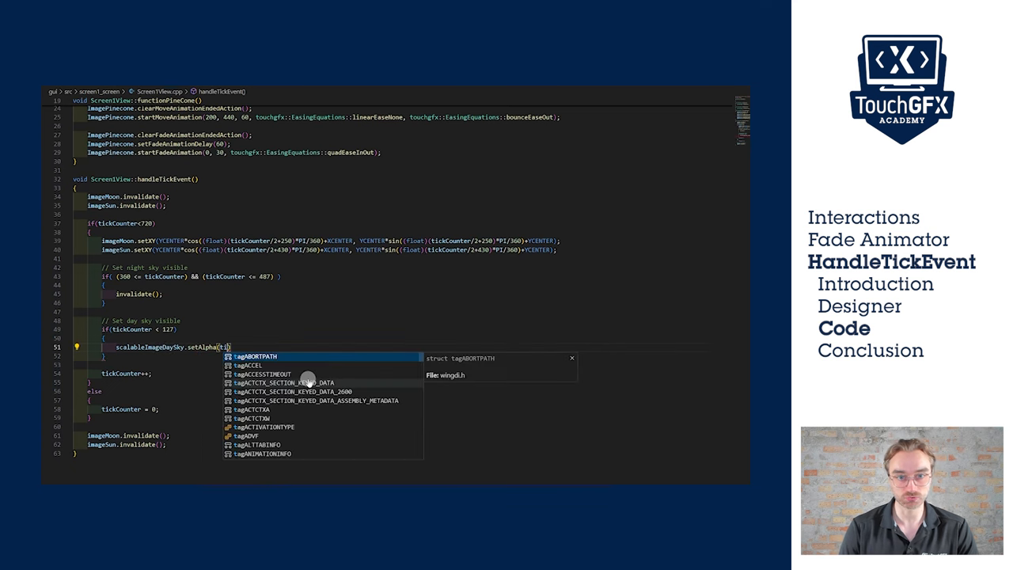
type("tickCounter")
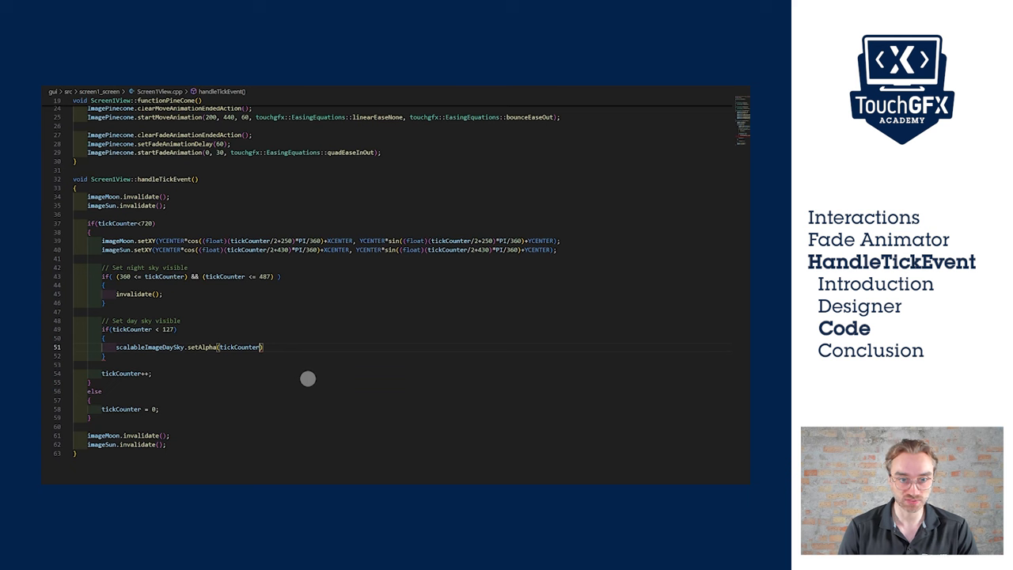
type("*2")
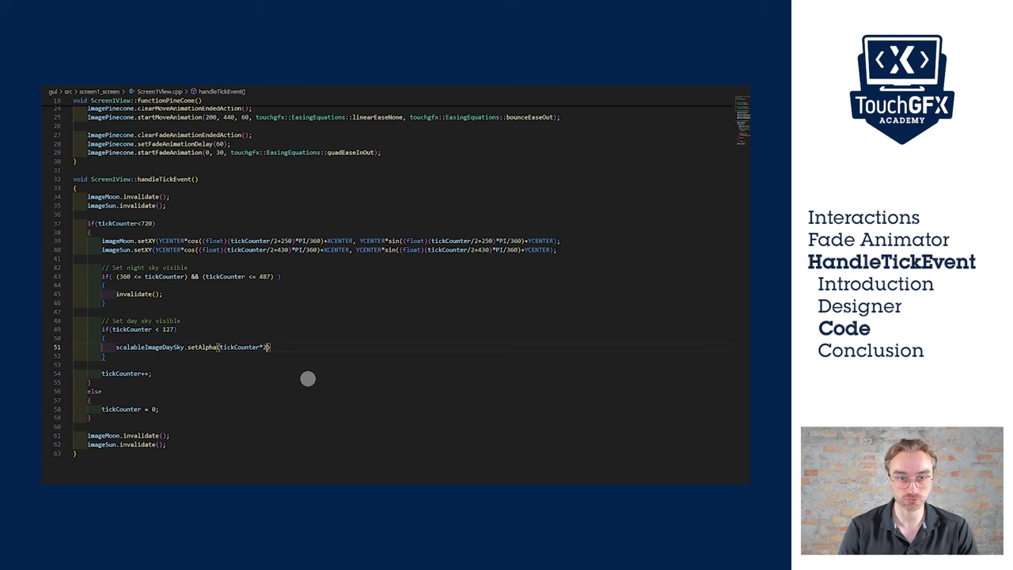
key("Enter")
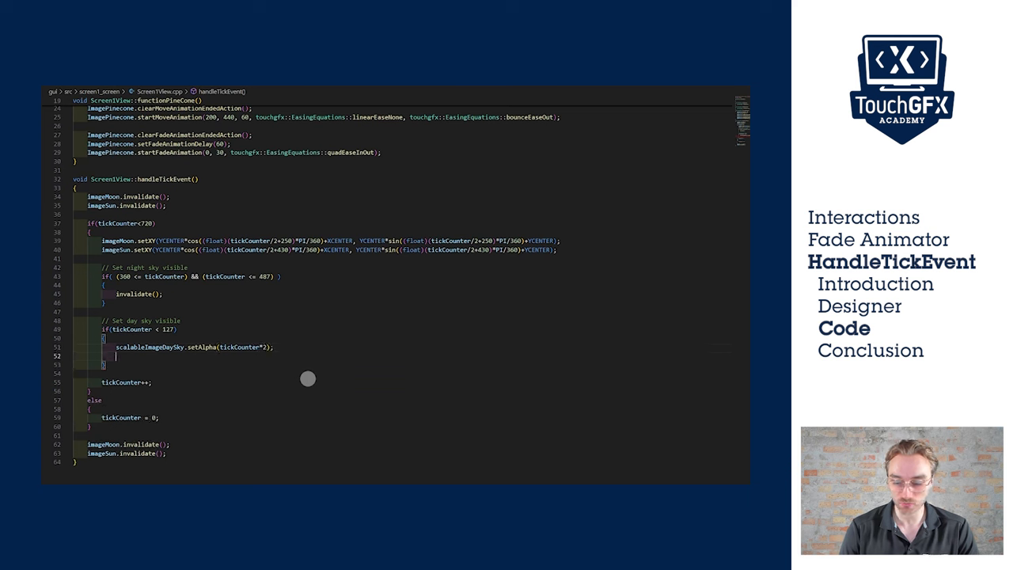
type("scalableImageDaySky.invalidate(")
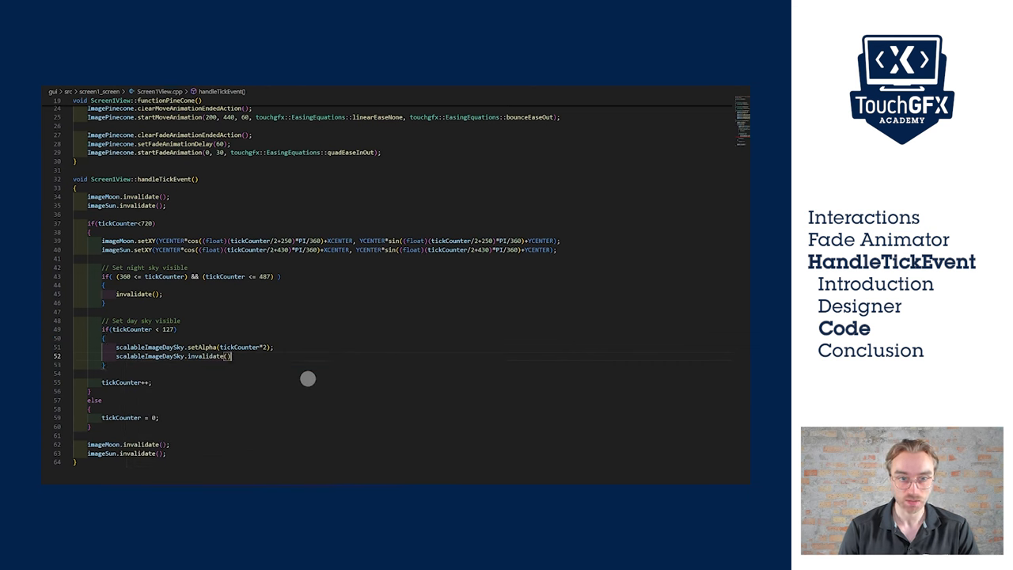
mouse_move(308, 277)
type(";")
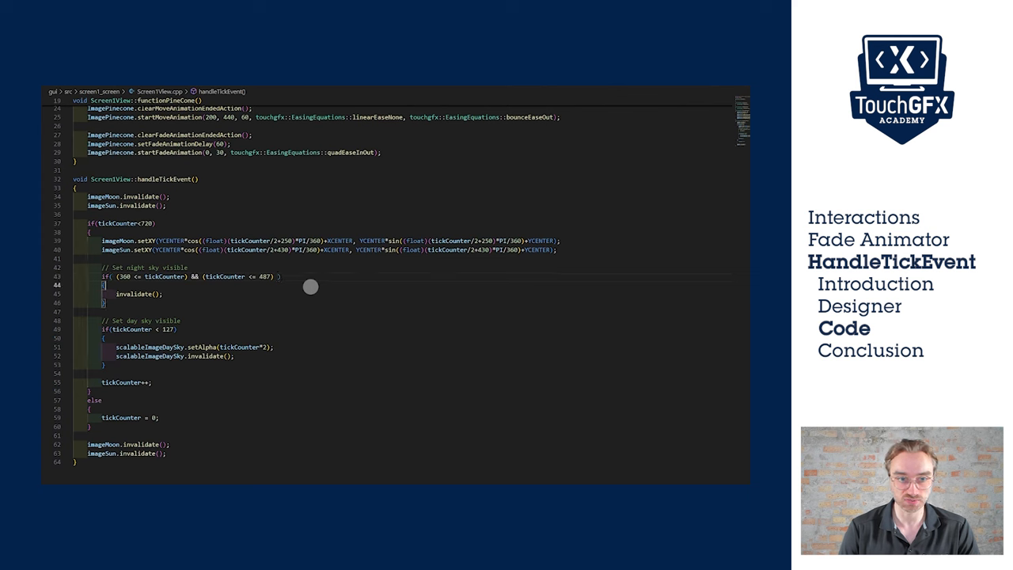
- Add scalableImageDaySky.setAlpha((487-tickCounter)*2); in the night-sky block above invalidate()
type("sca")
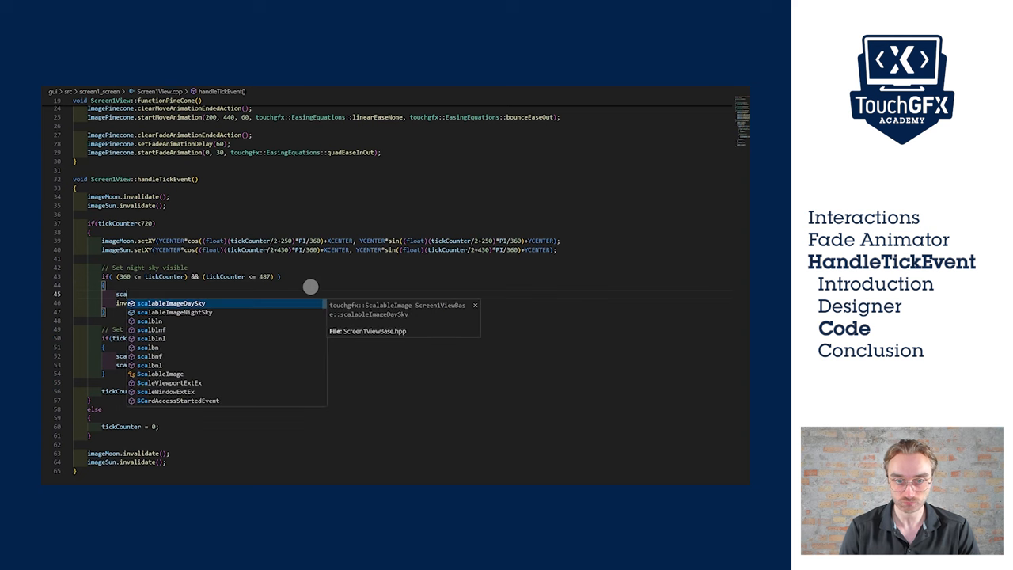
type("scalableImageDaySky.setAlpha(487")
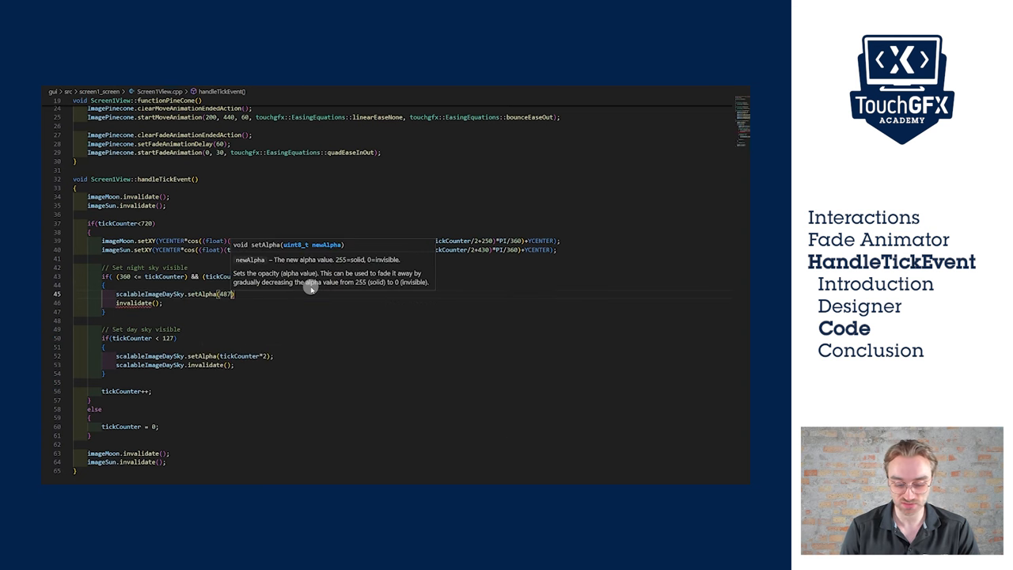
type("tickCounter")
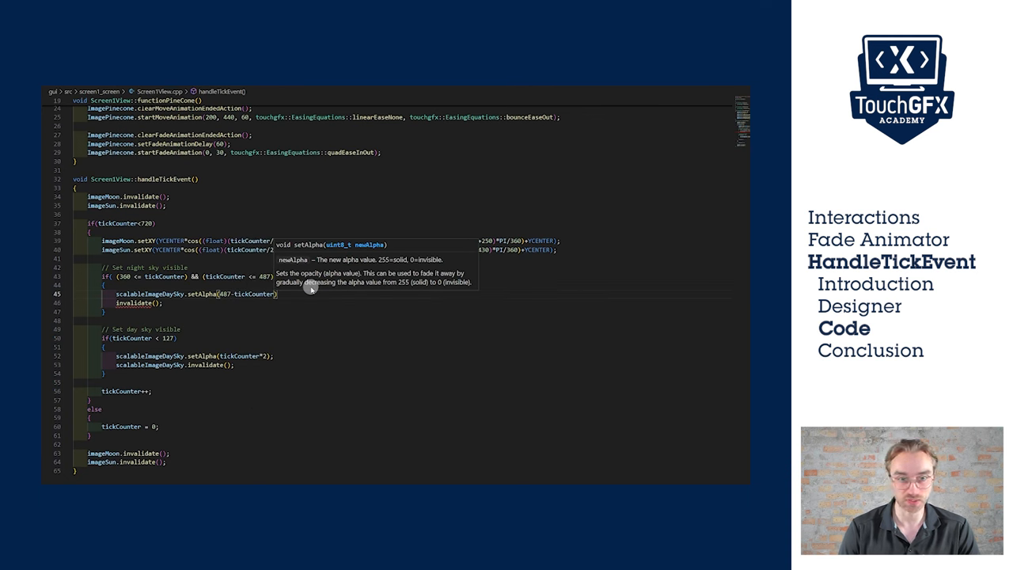
mouse_move(229, 306)
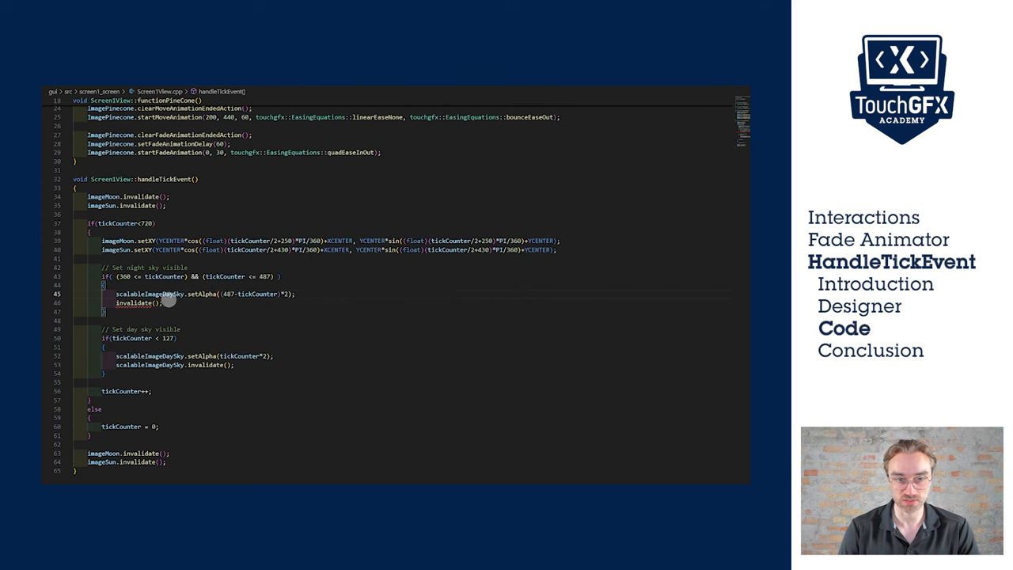
mouse_move(108, 319)
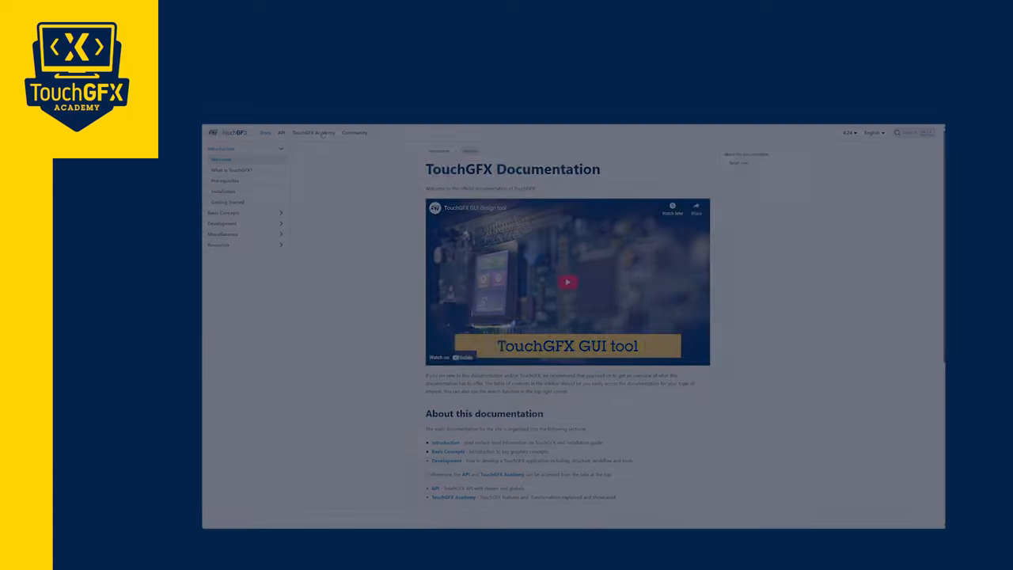
- Browse TouchGFX Academy's Tutorial 2 and the STMicroelectronics YouTube STM32 Graphics playlists
left_click(315, 133)
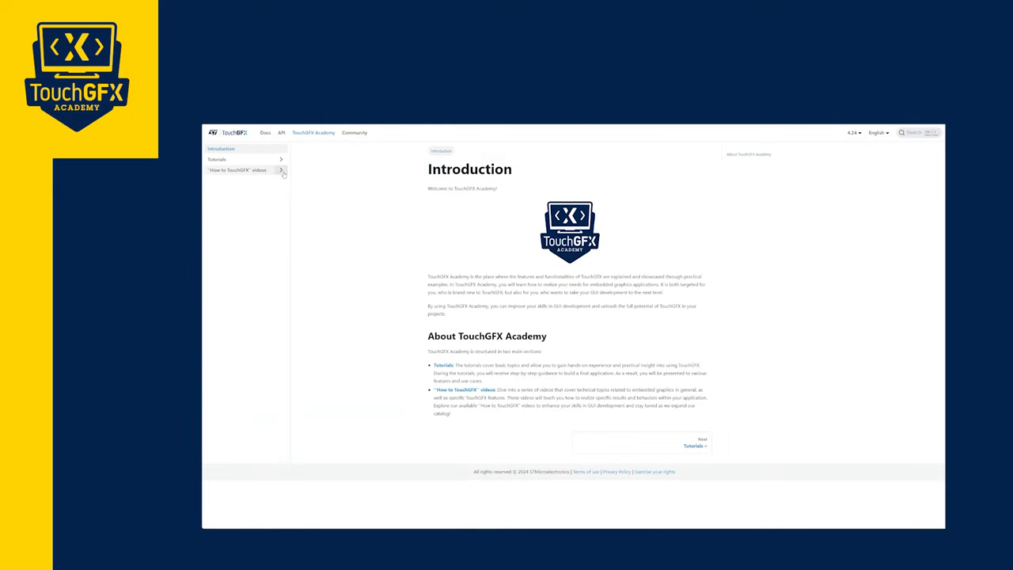
left_click(218, 159)
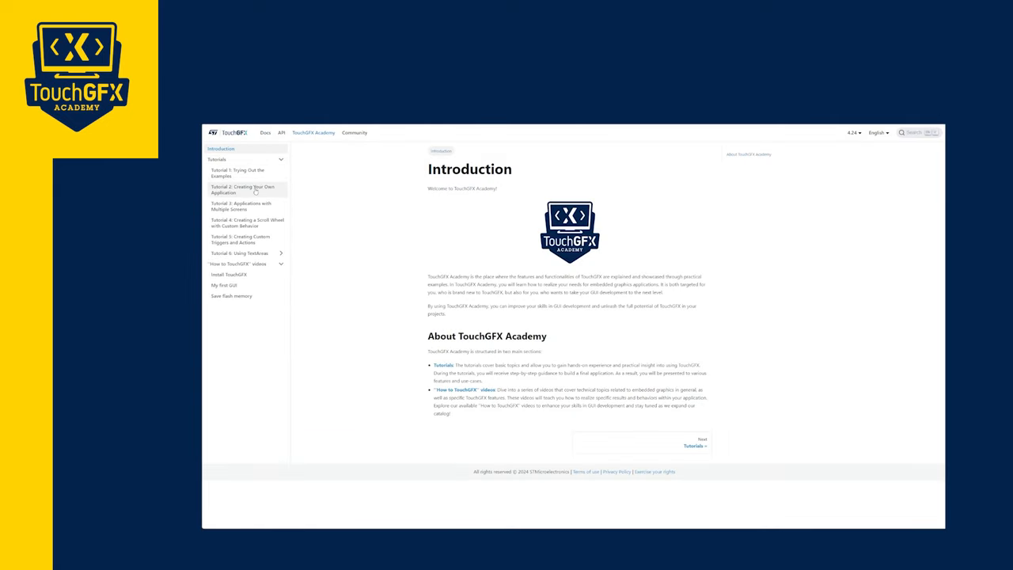
left_click(237, 190)
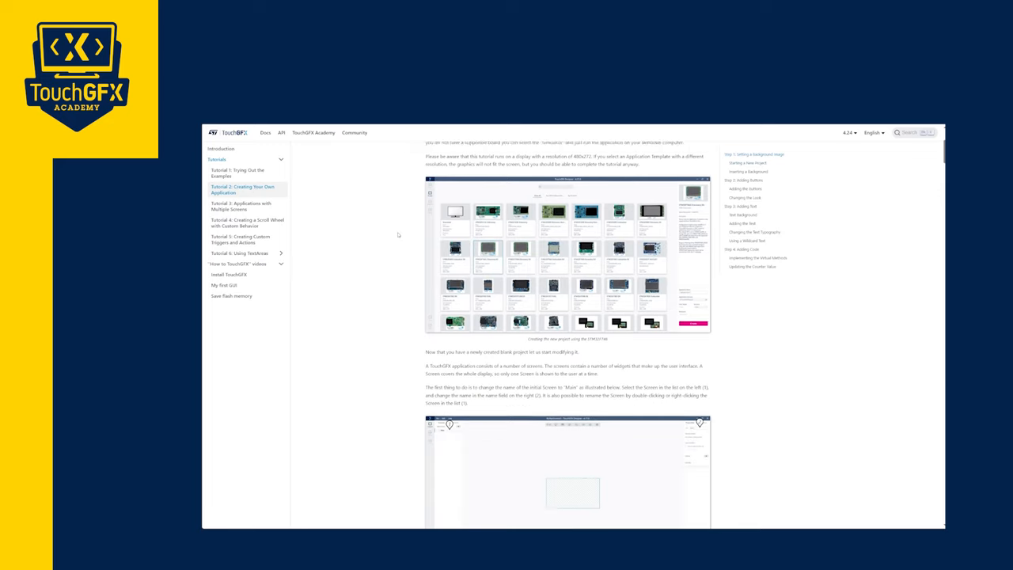
scroll("down", 3)
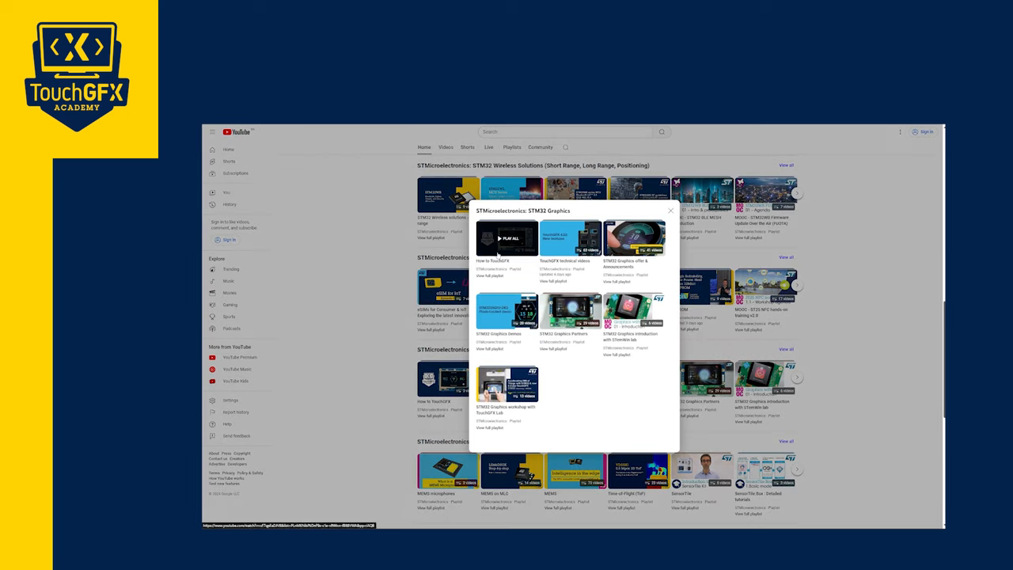
left_click(504, 238)
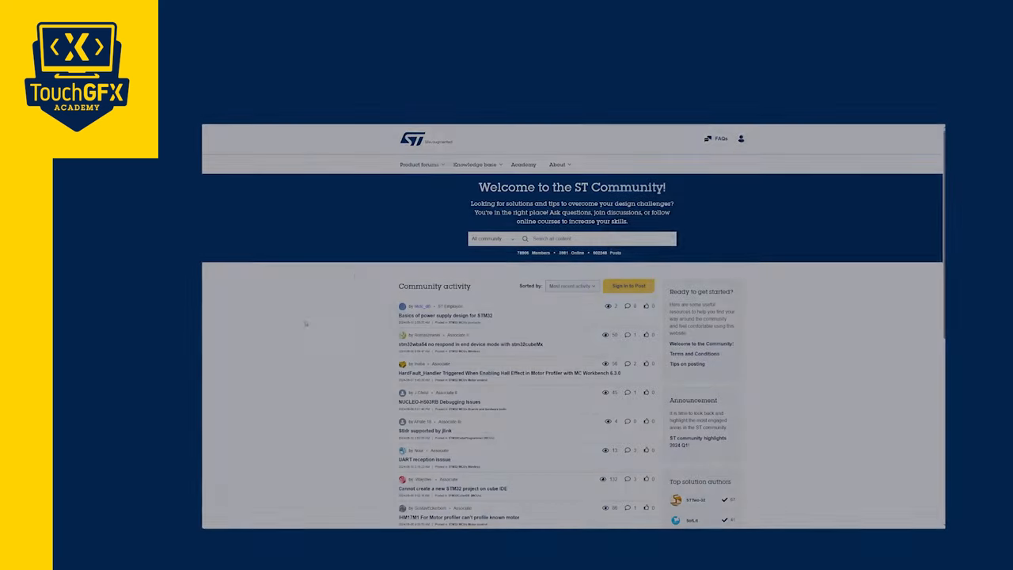
- Navigate to the STM32 MCUs TouchGFX and GUI forum and view 'Scroll wheel using hardware buttons'
left_click(423, 164)
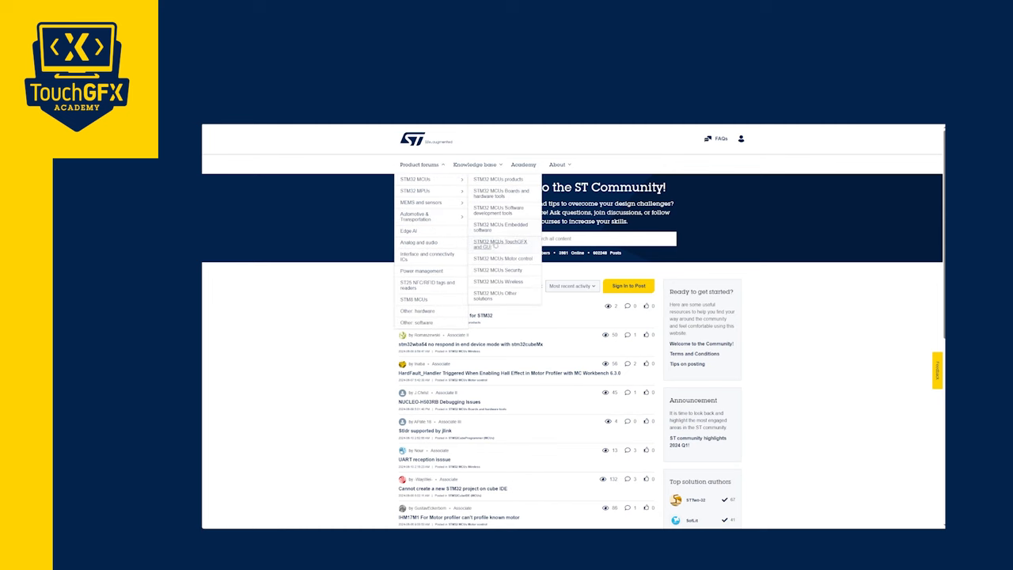
left_click(490, 244)
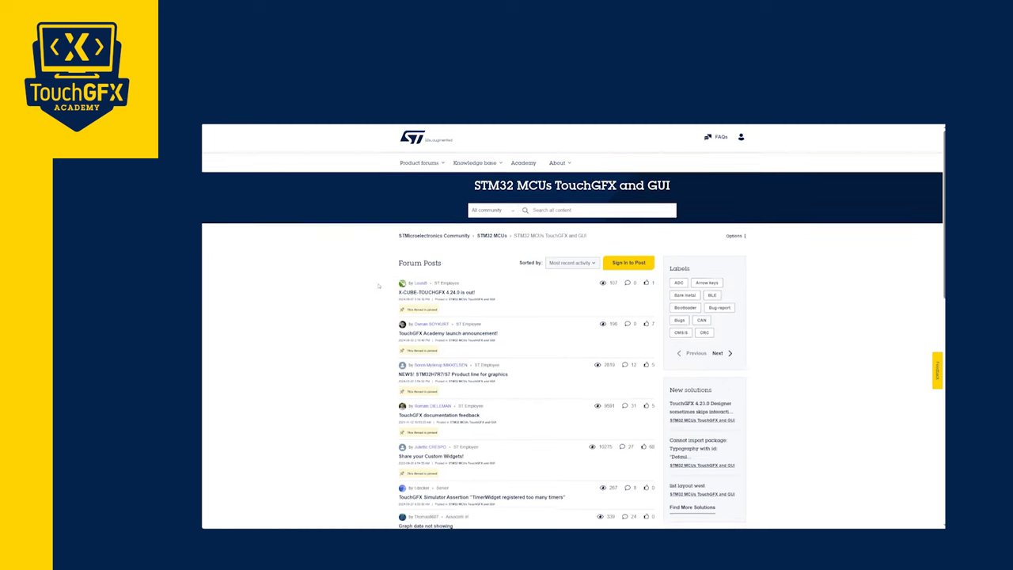
scroll("down", 3)
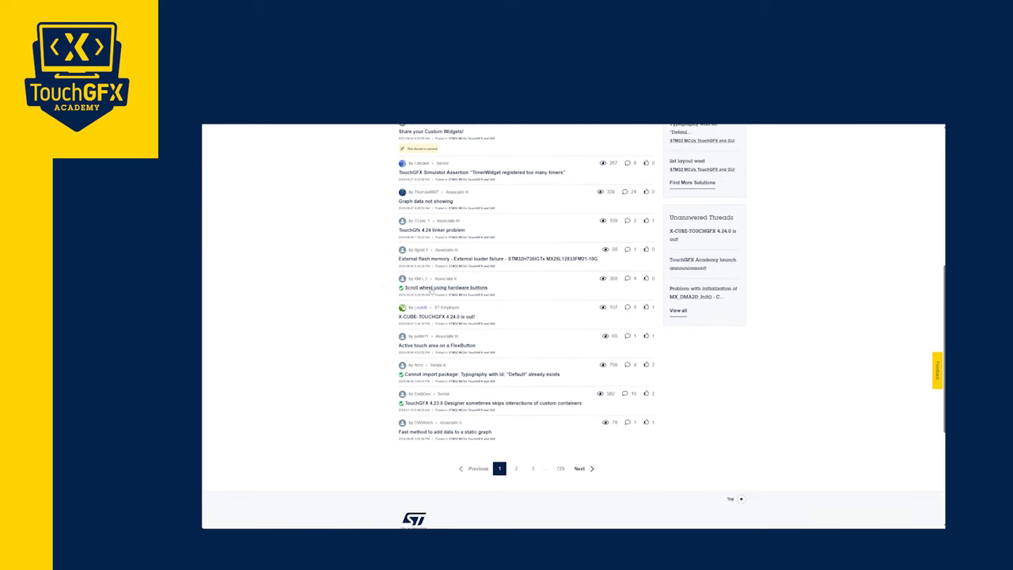
left_click(443, 289)
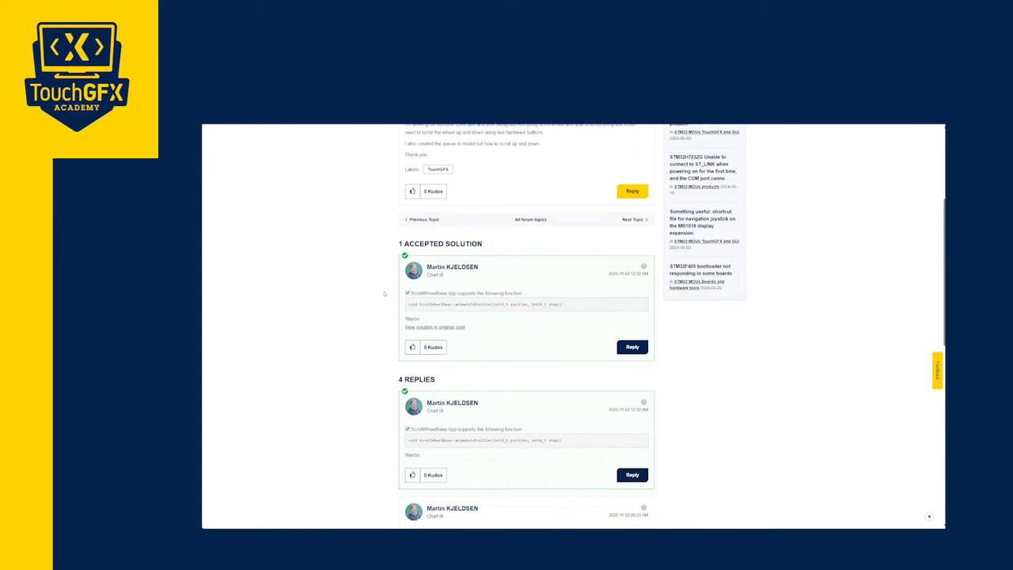